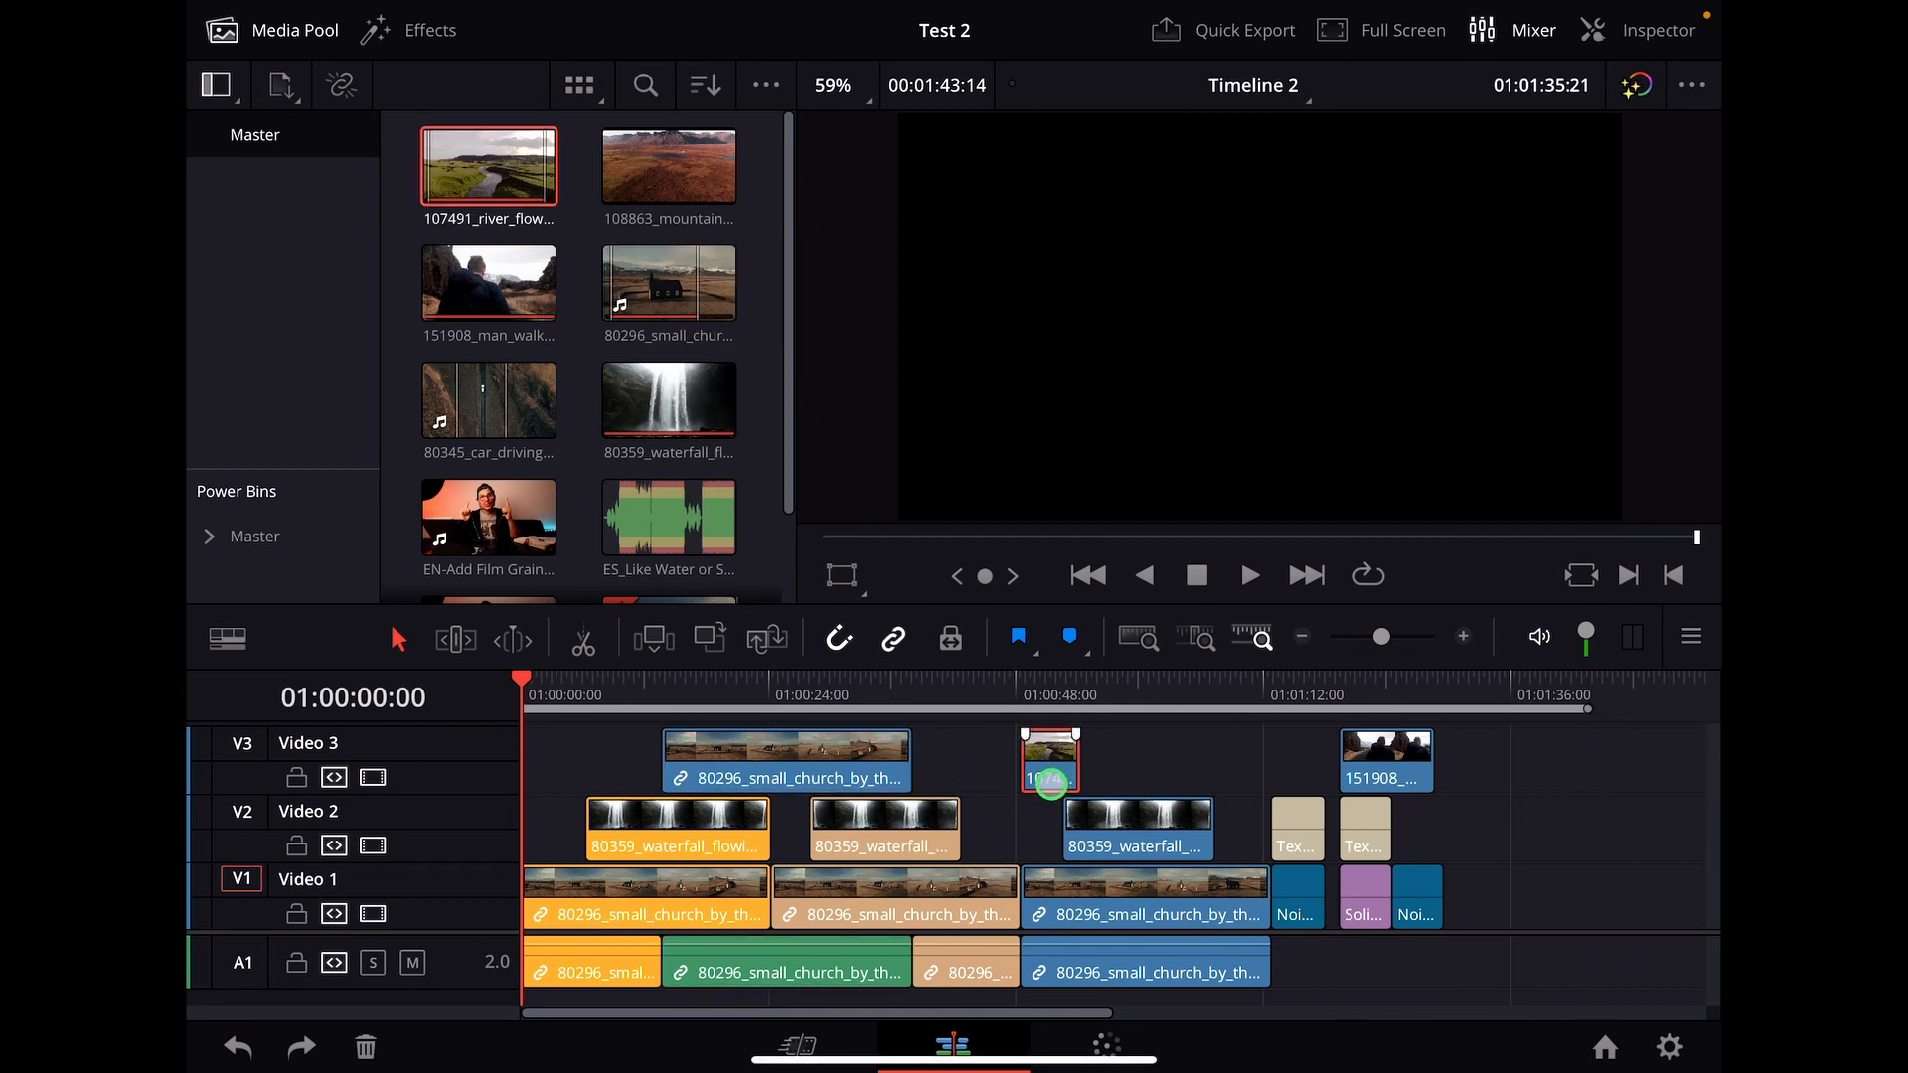
# Select the short river clip on Video 3 and bring up Keyboard Customization.
pyautogui.click(1049, 760)
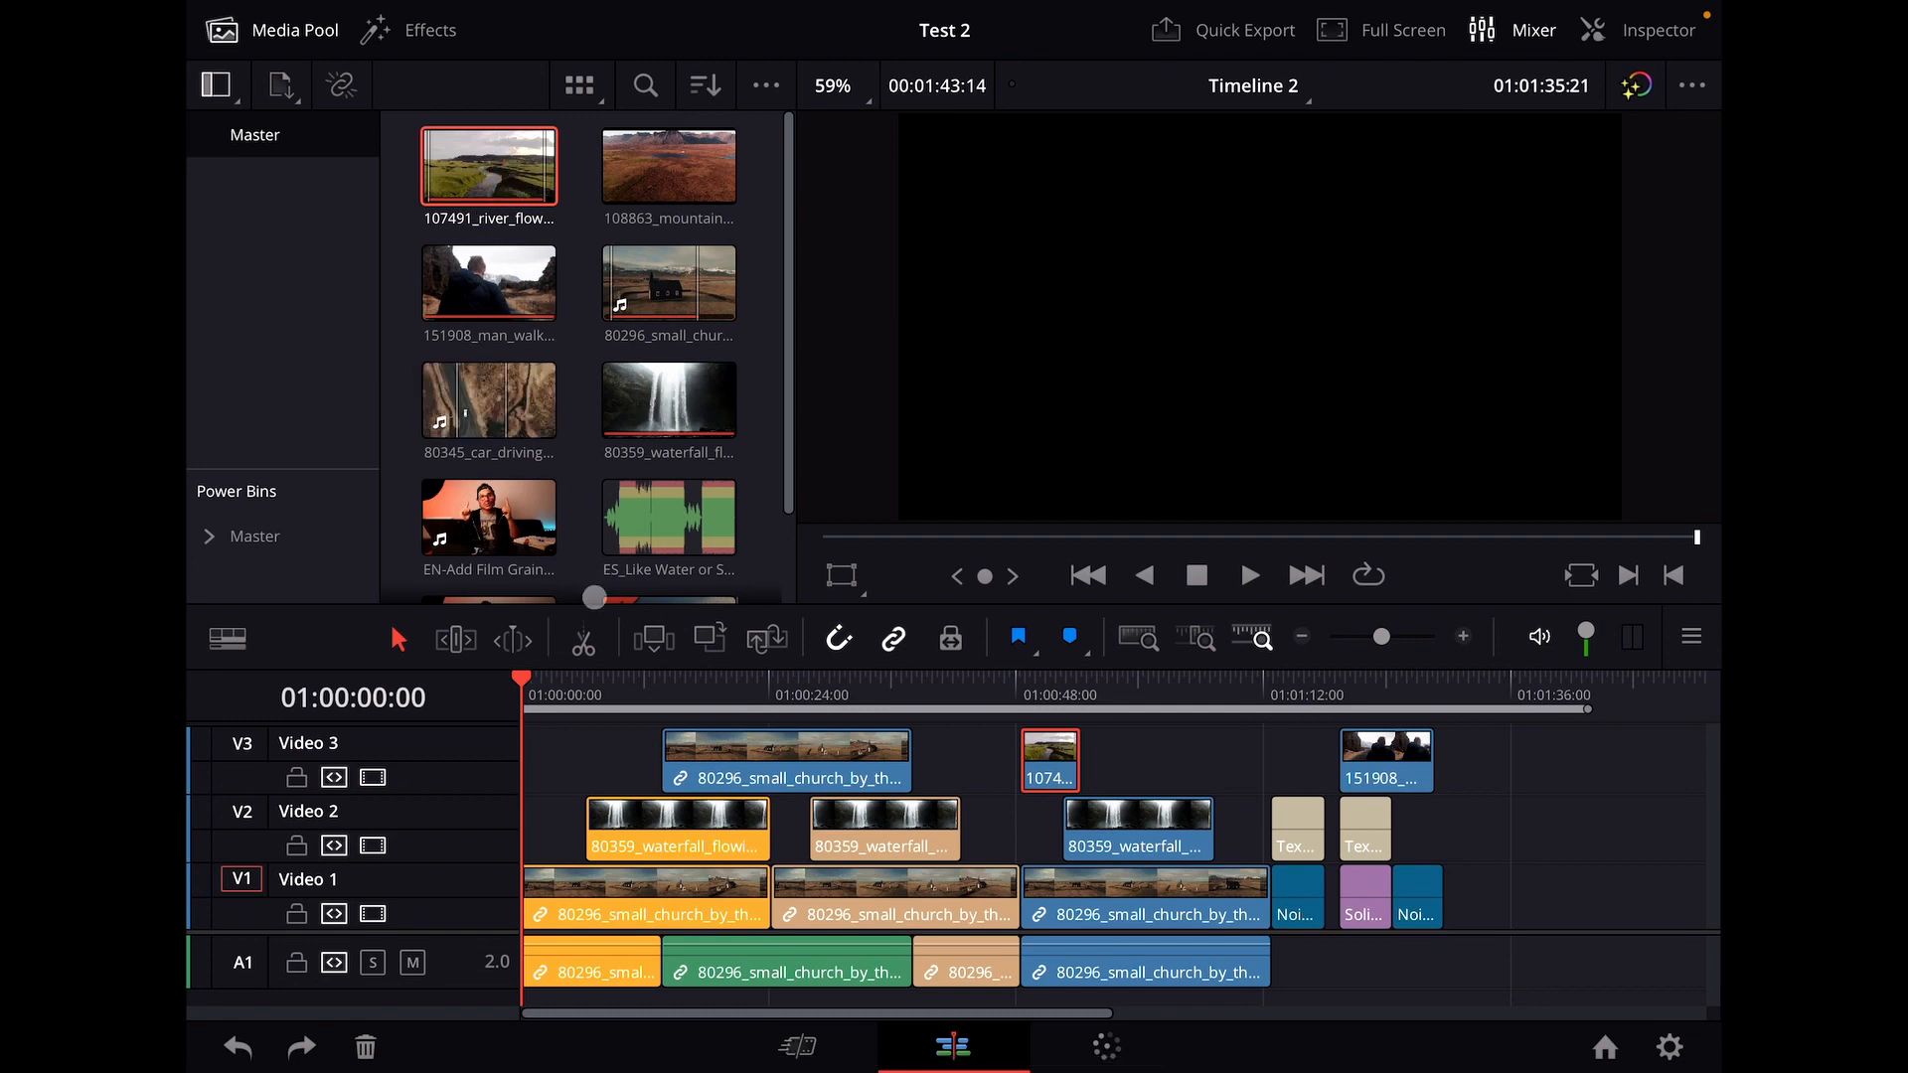
pyautogui.click(882, 831)
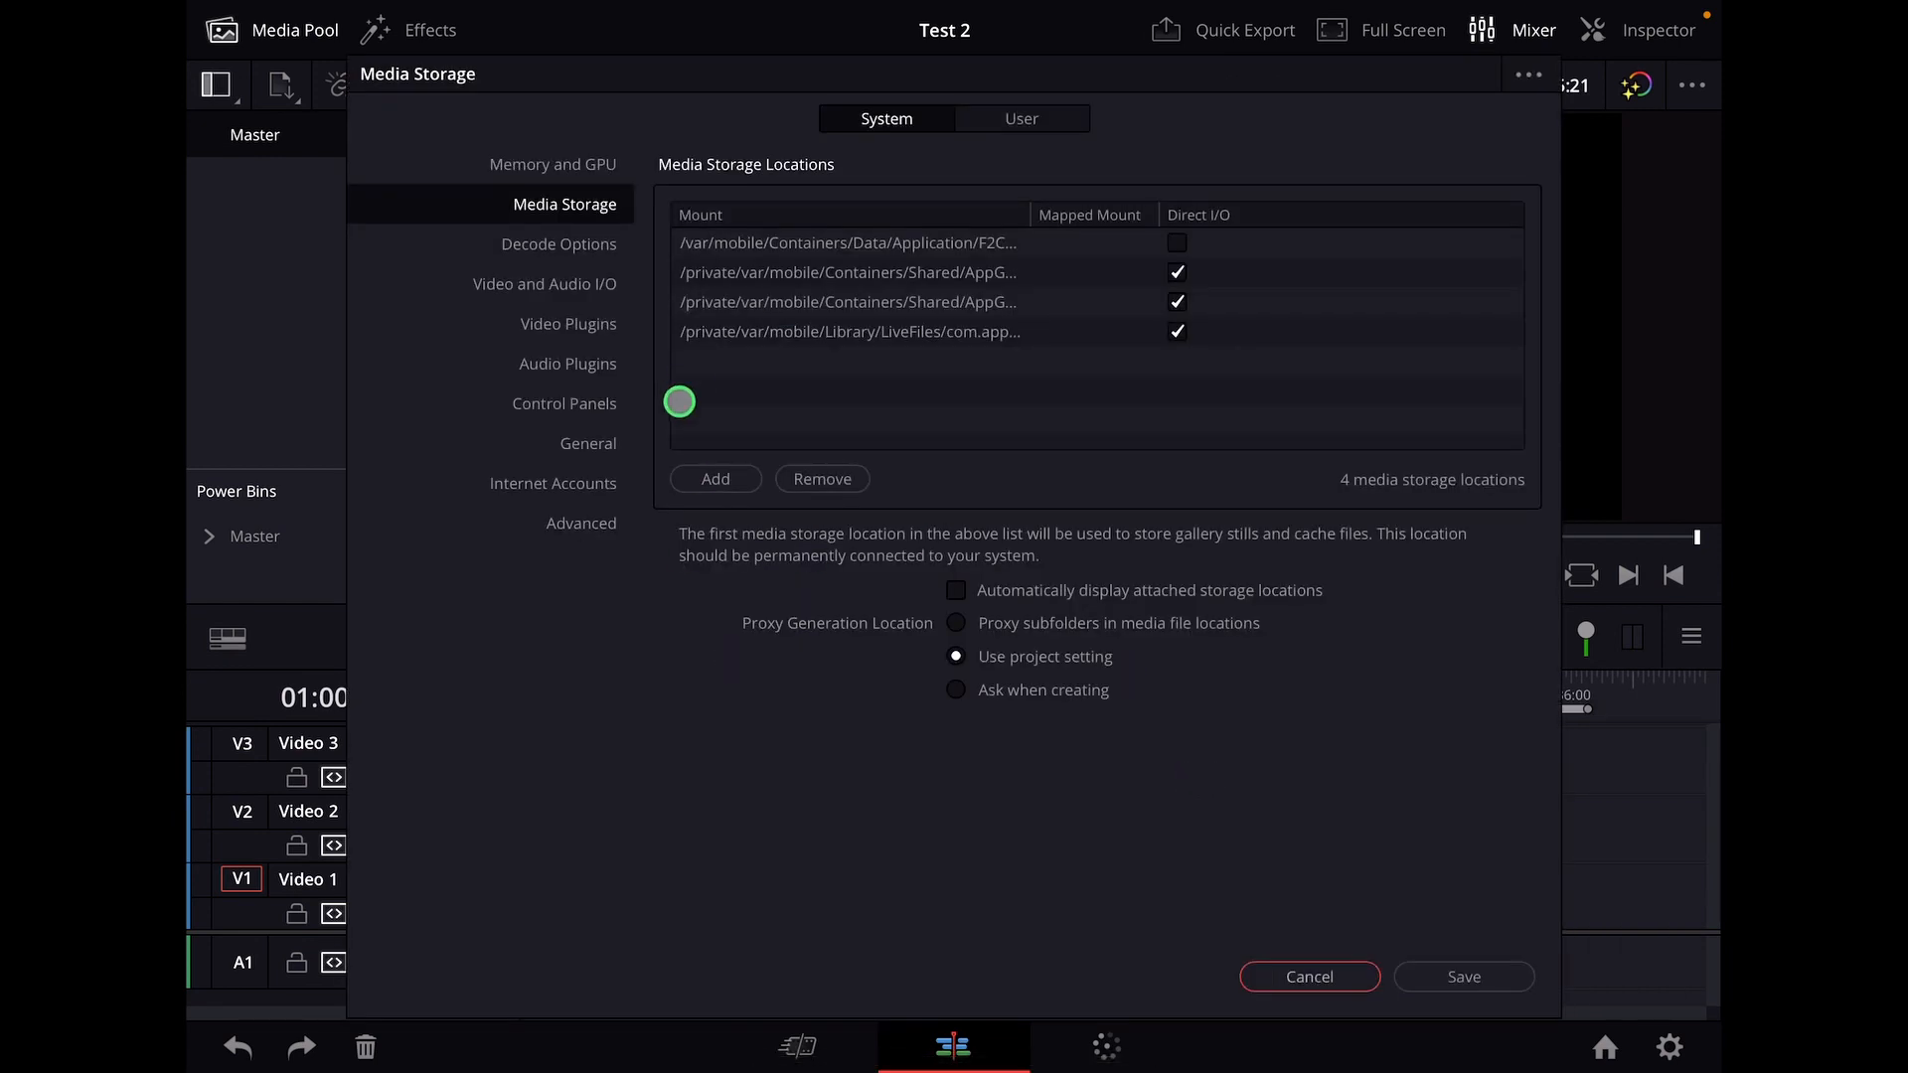
pyautogui.click(1308, 975)
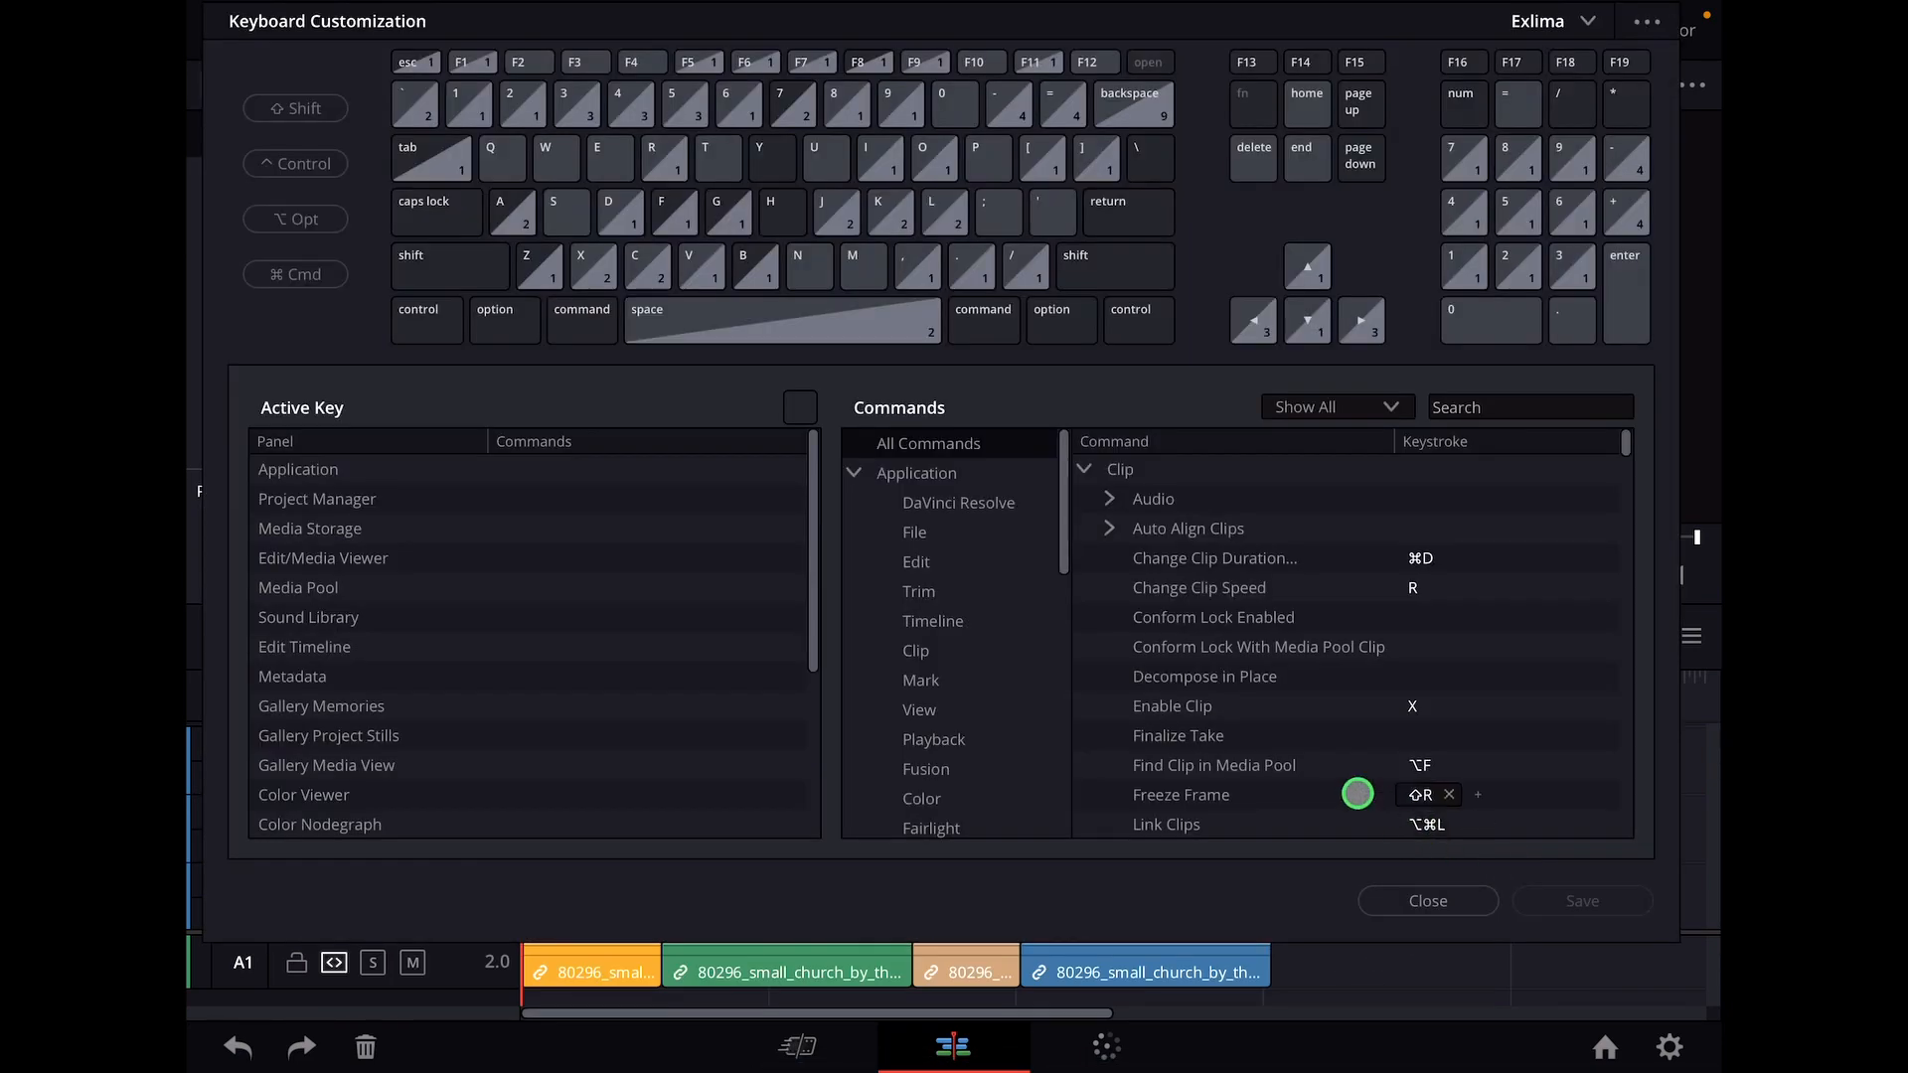
# Check the Application > DaVinci Resolve shortcut for Preferences, then bring up Preferences.
pyautogui.click(958, 503)
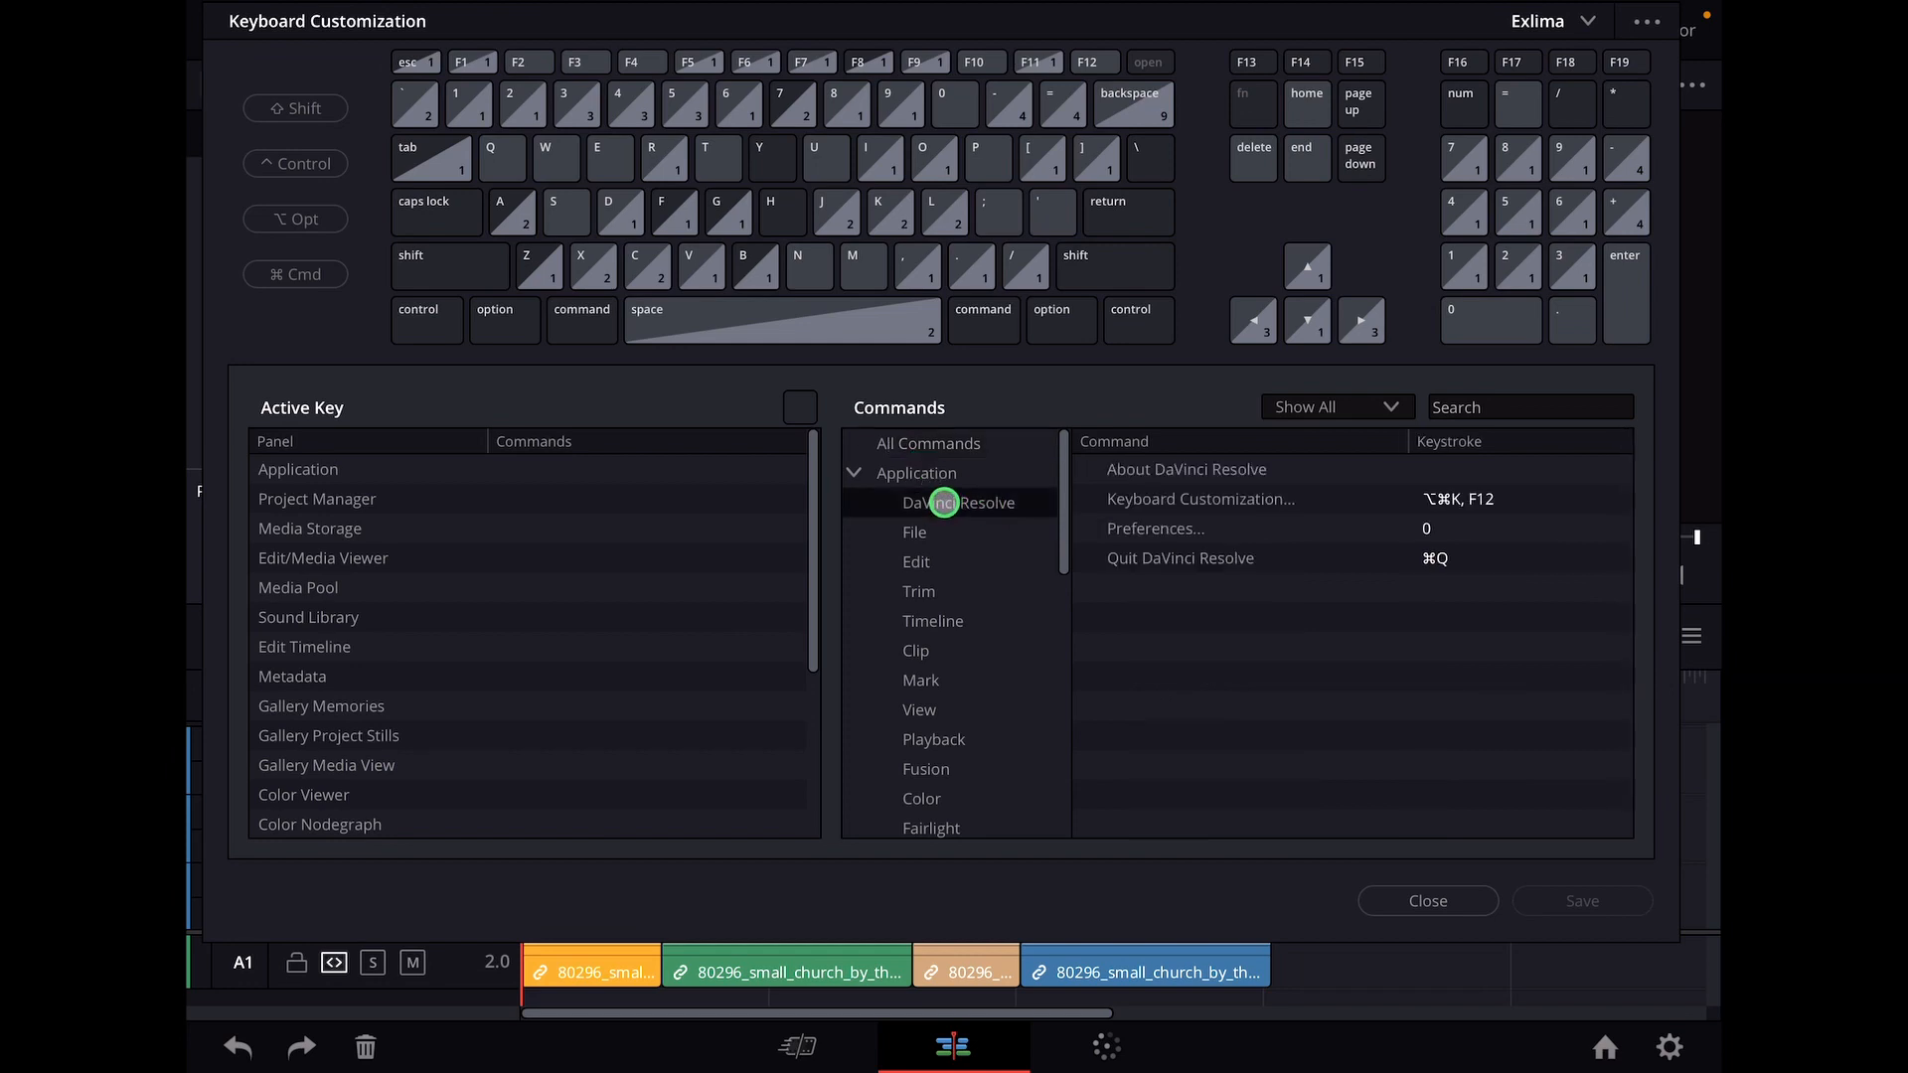
pyautogui.click(1153, 528)
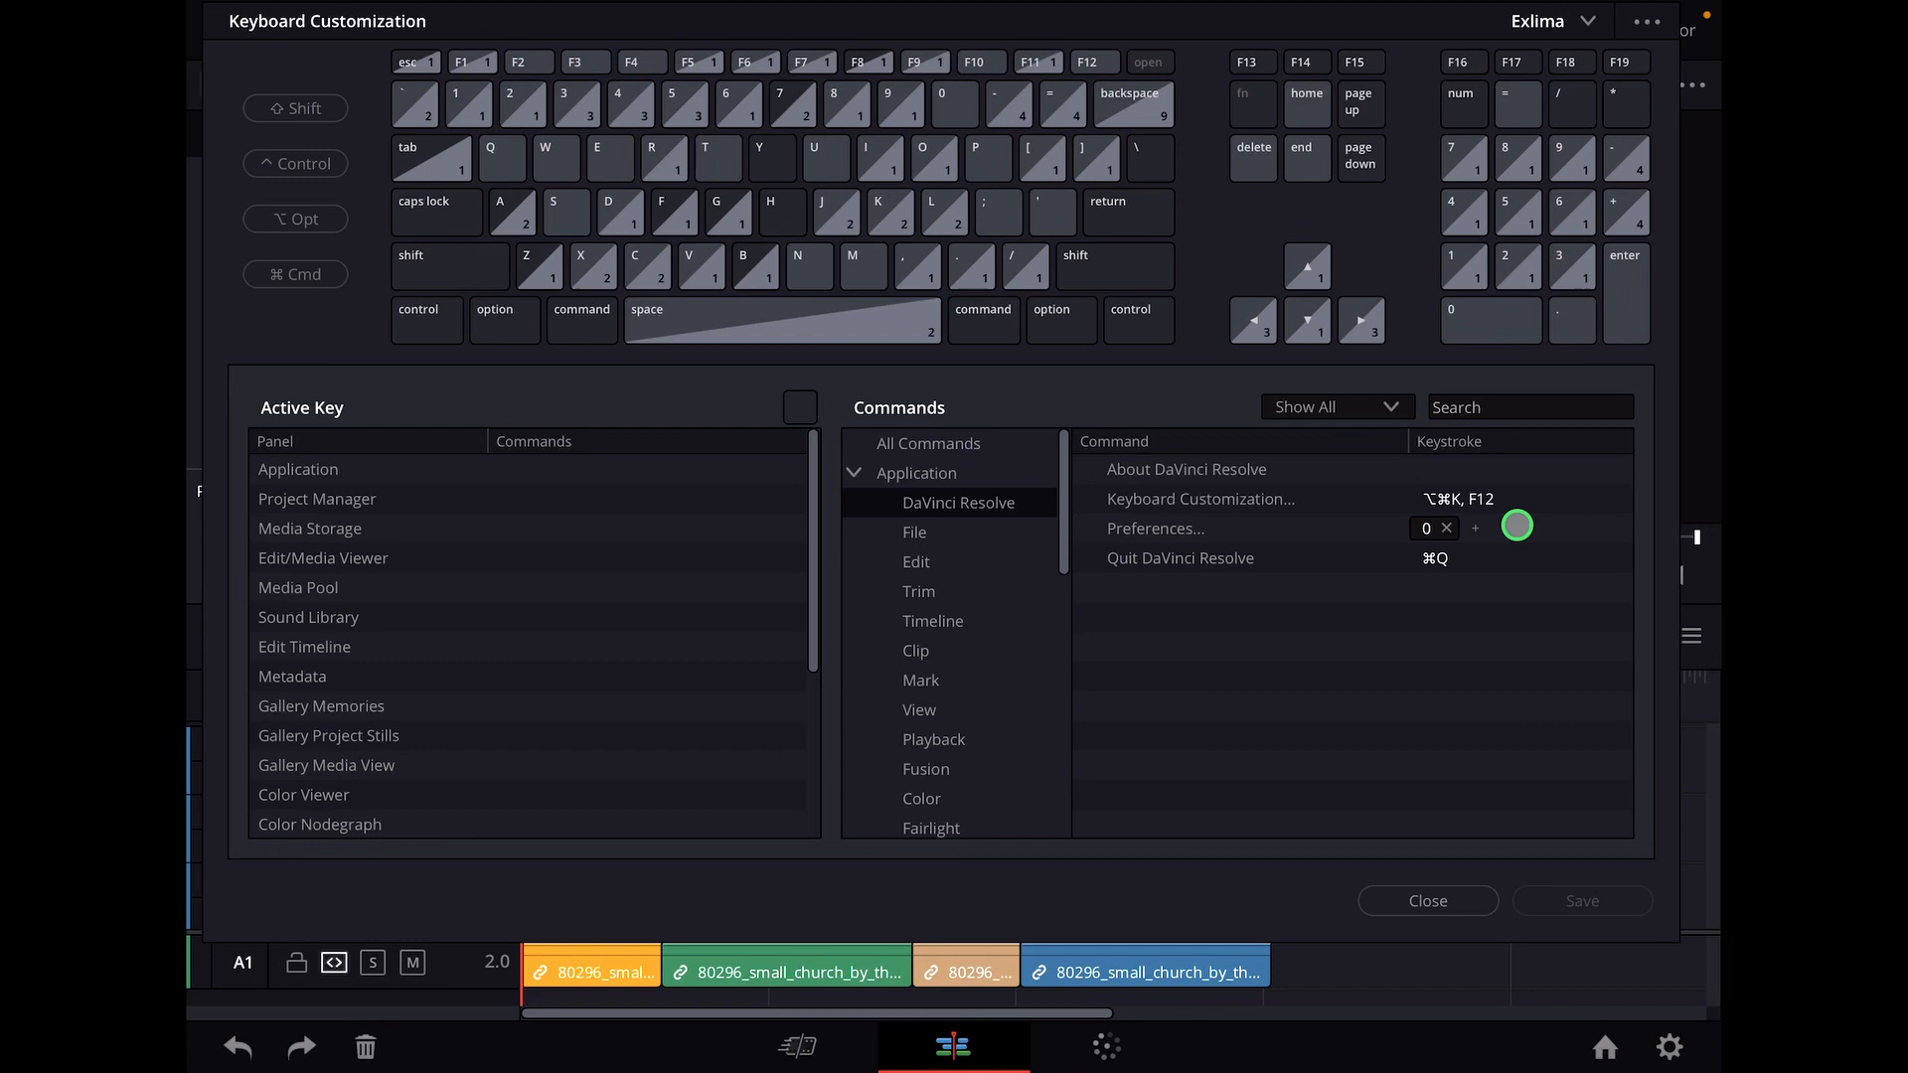
pyautogui.click(1514, 526)
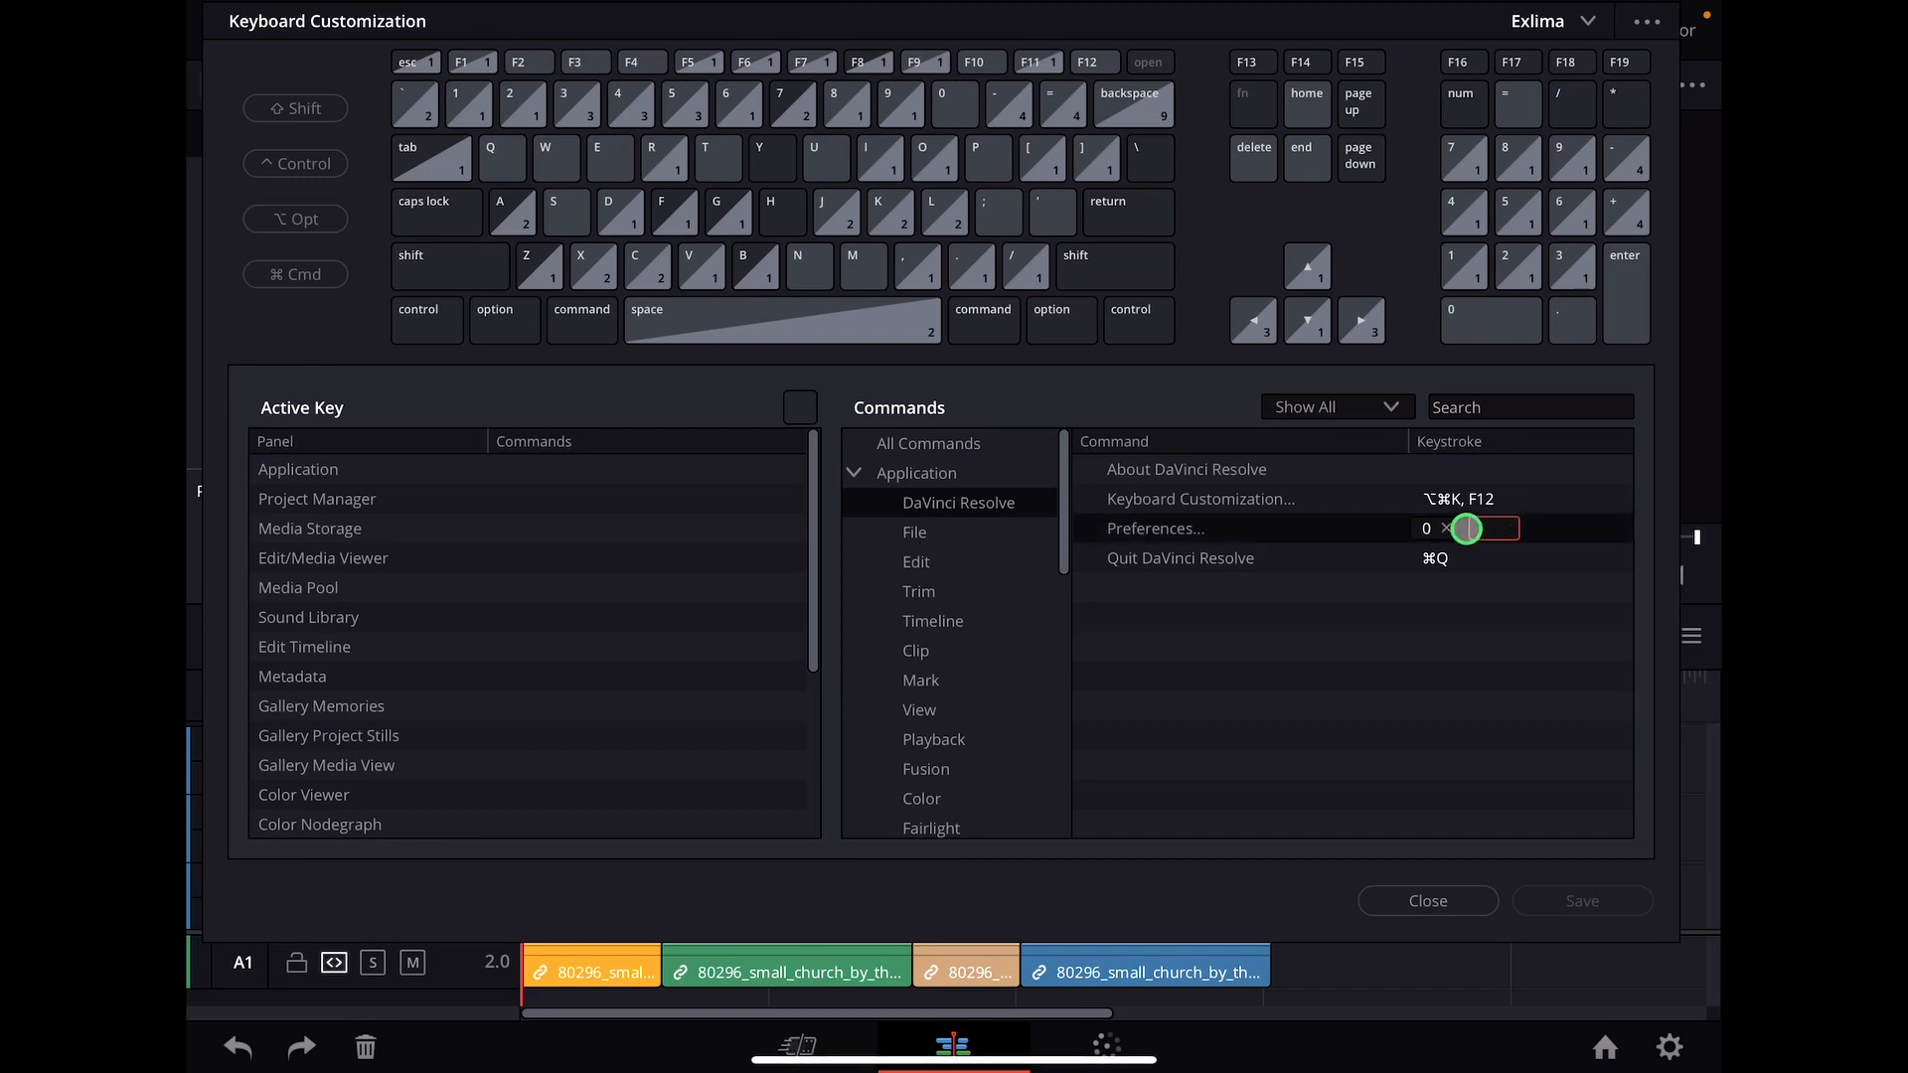
pyautogui.click(1447, 527)
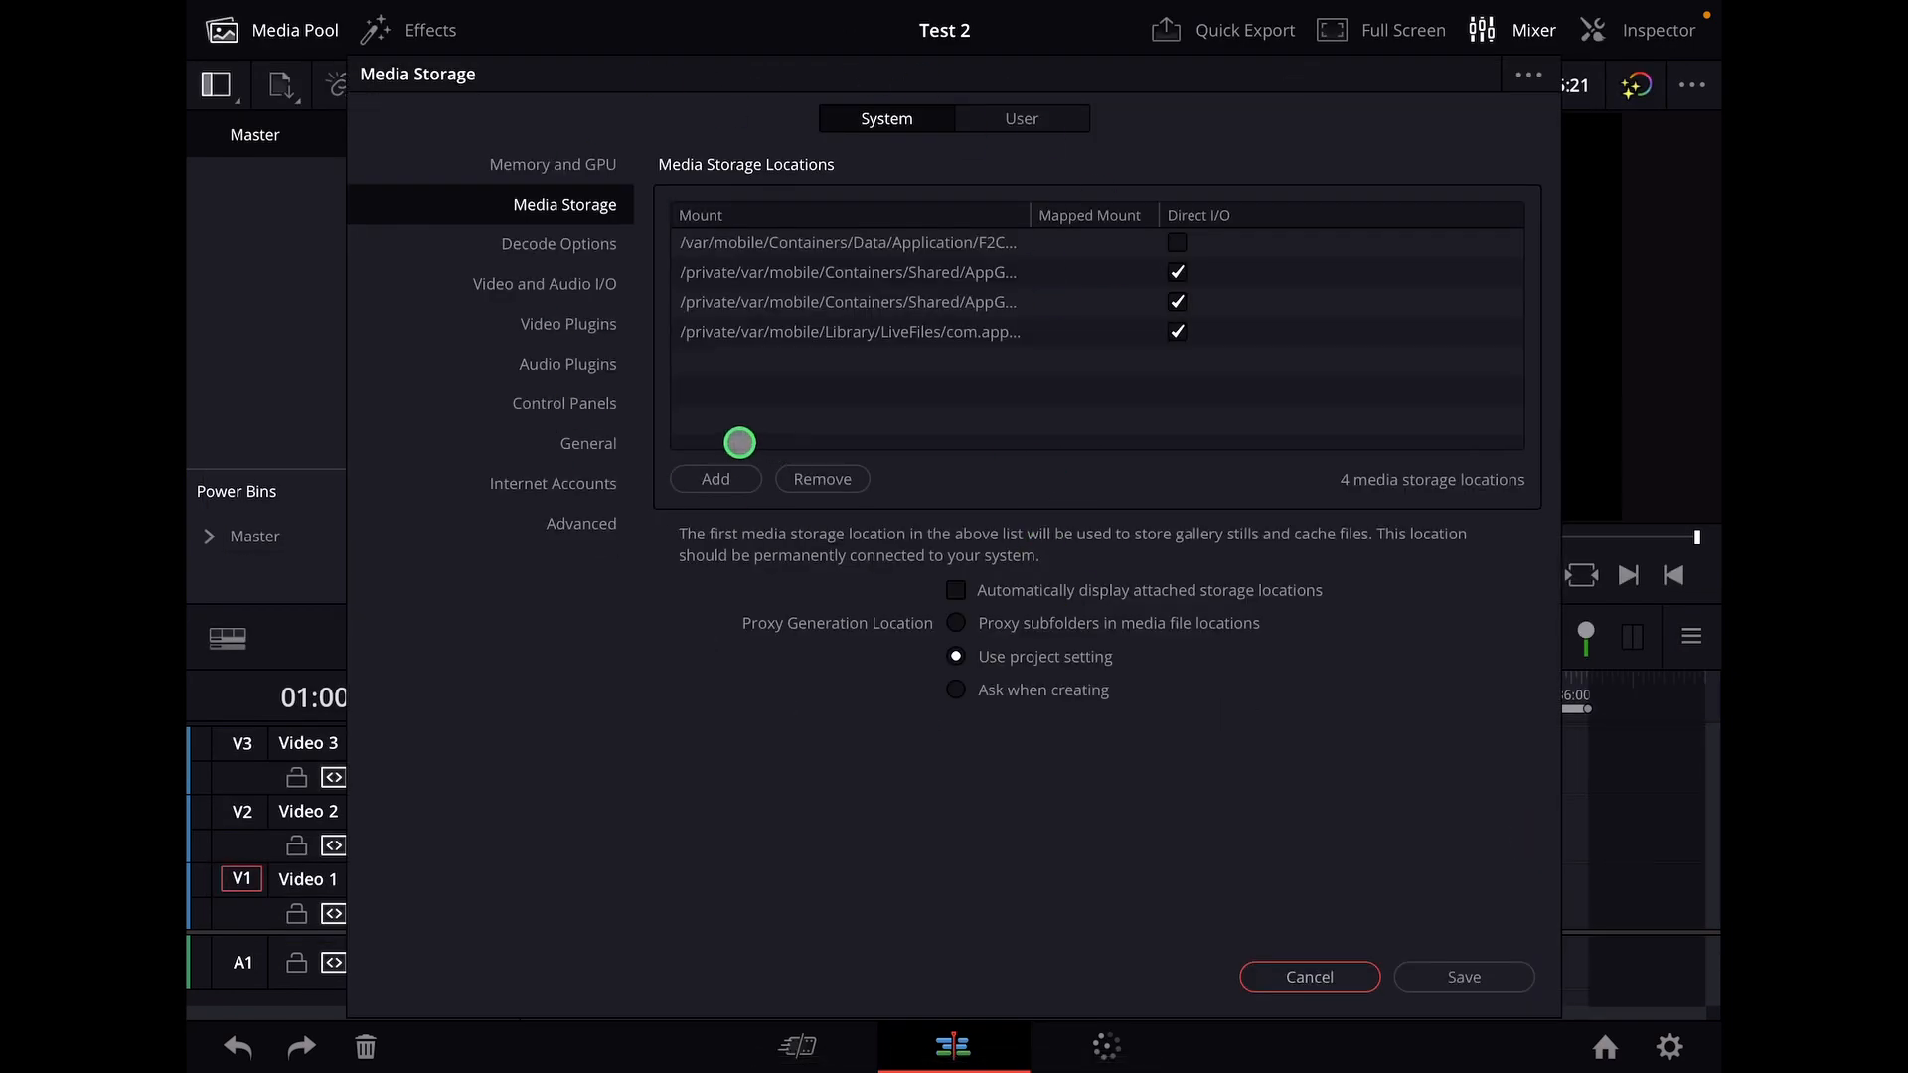
# Enable User > Editing 'Always highlight current clip in the media pool', save, and select a Video 2 waterfall clip.
pyautogui.click(1020, 119)
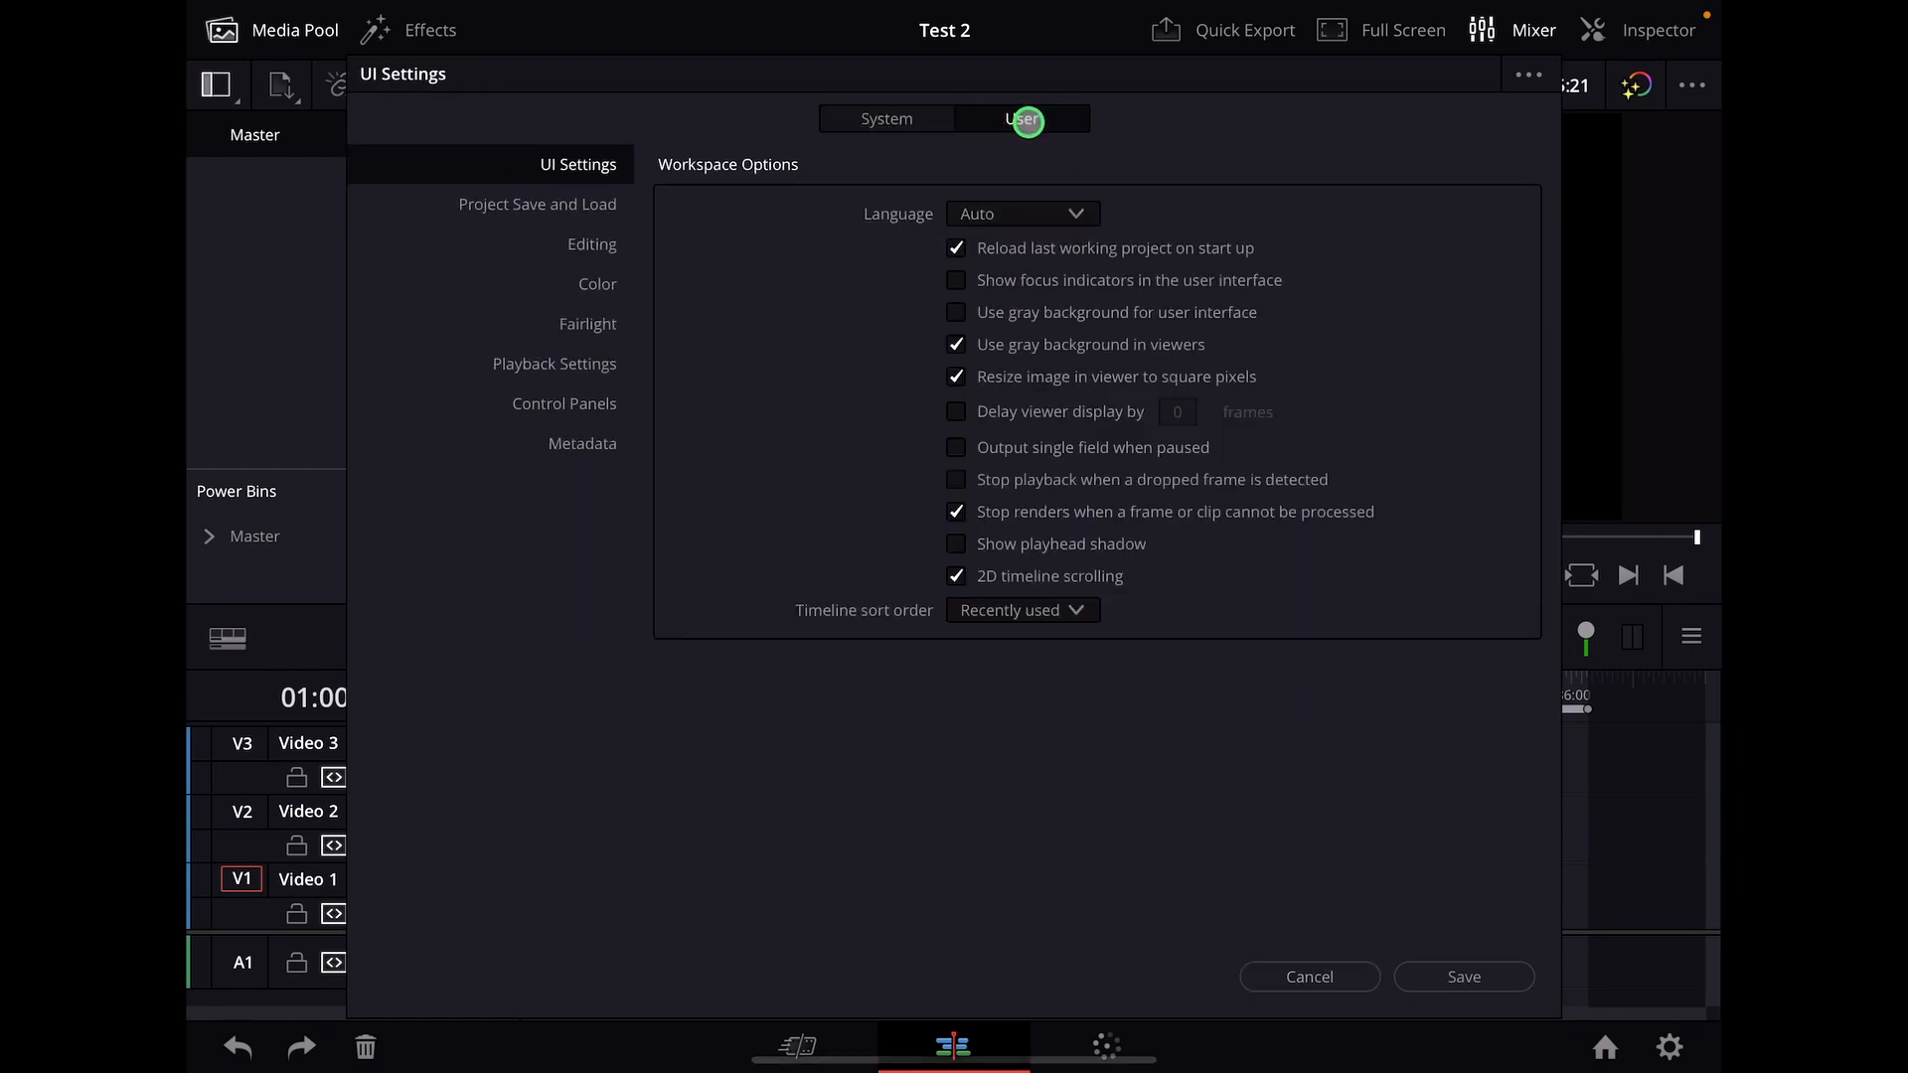
pyautogui.click(591, 243)
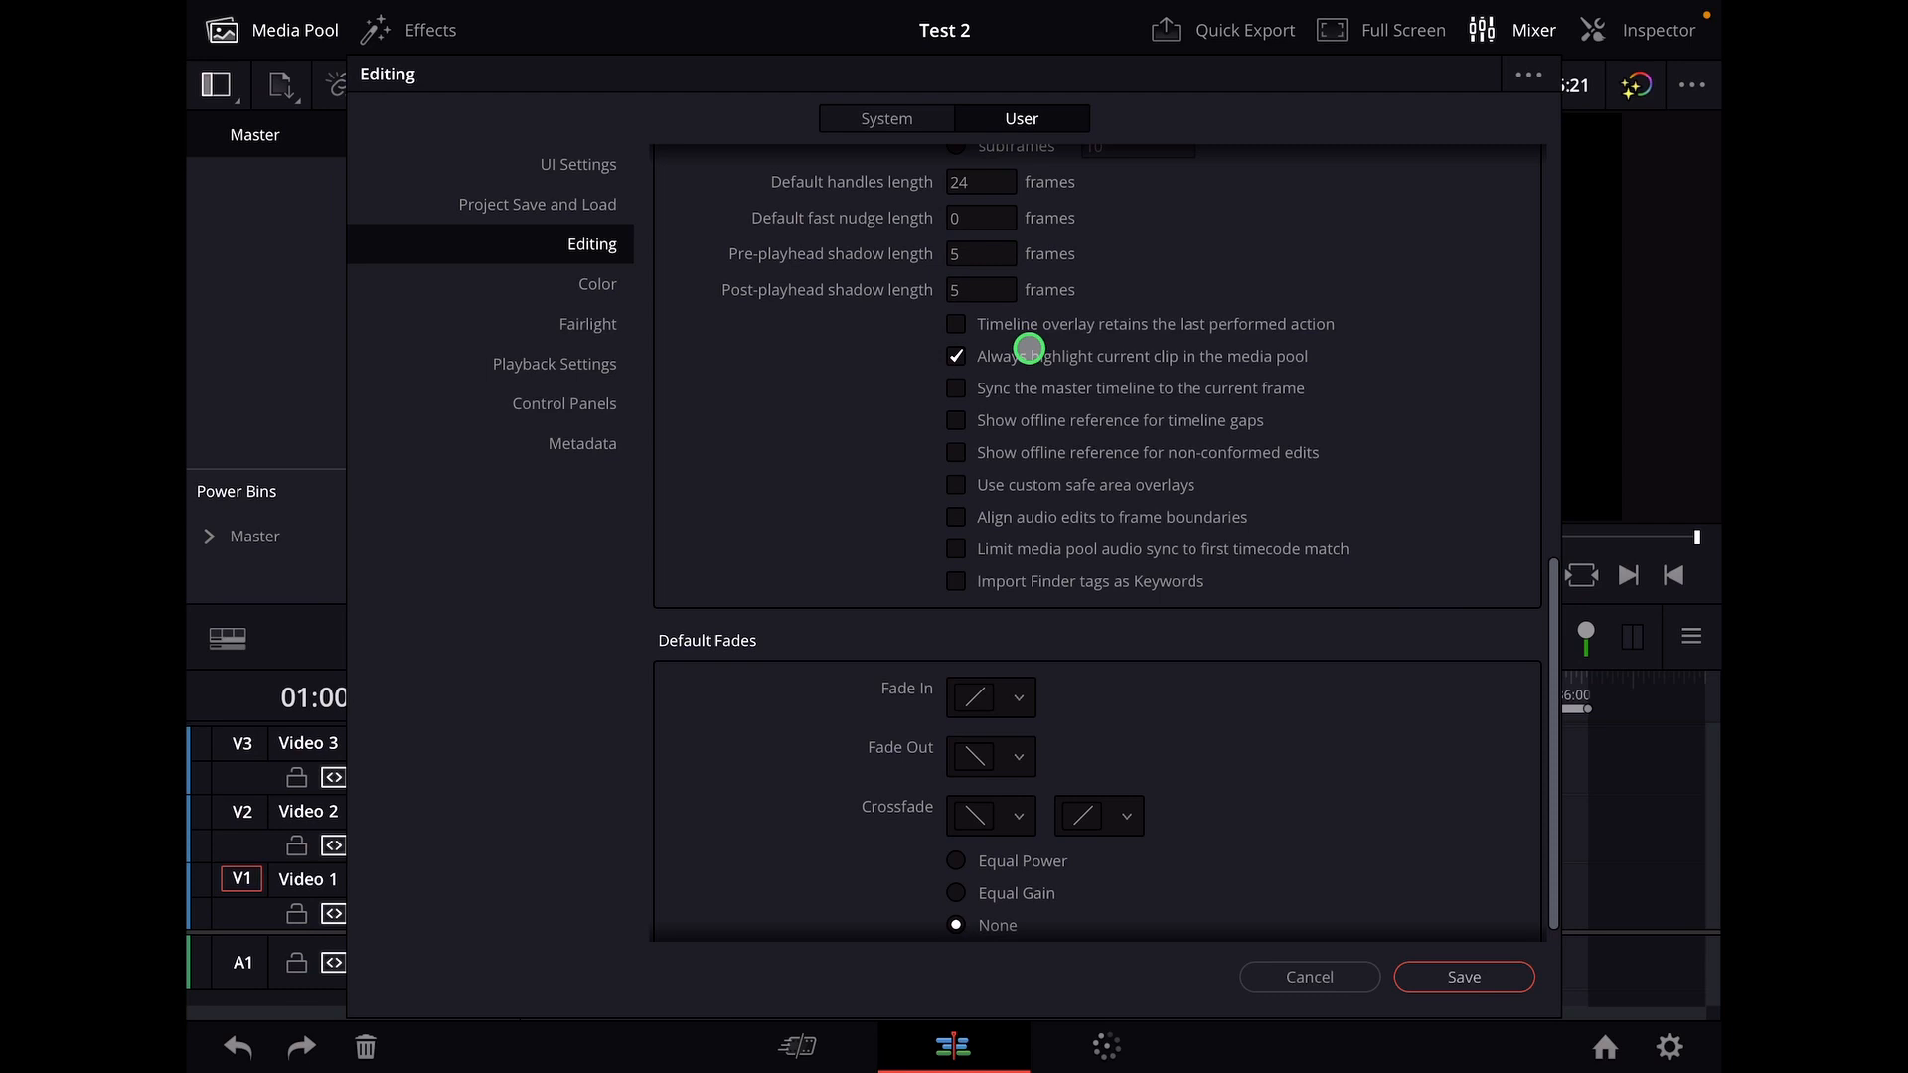
pyautogui.click(954, 356)
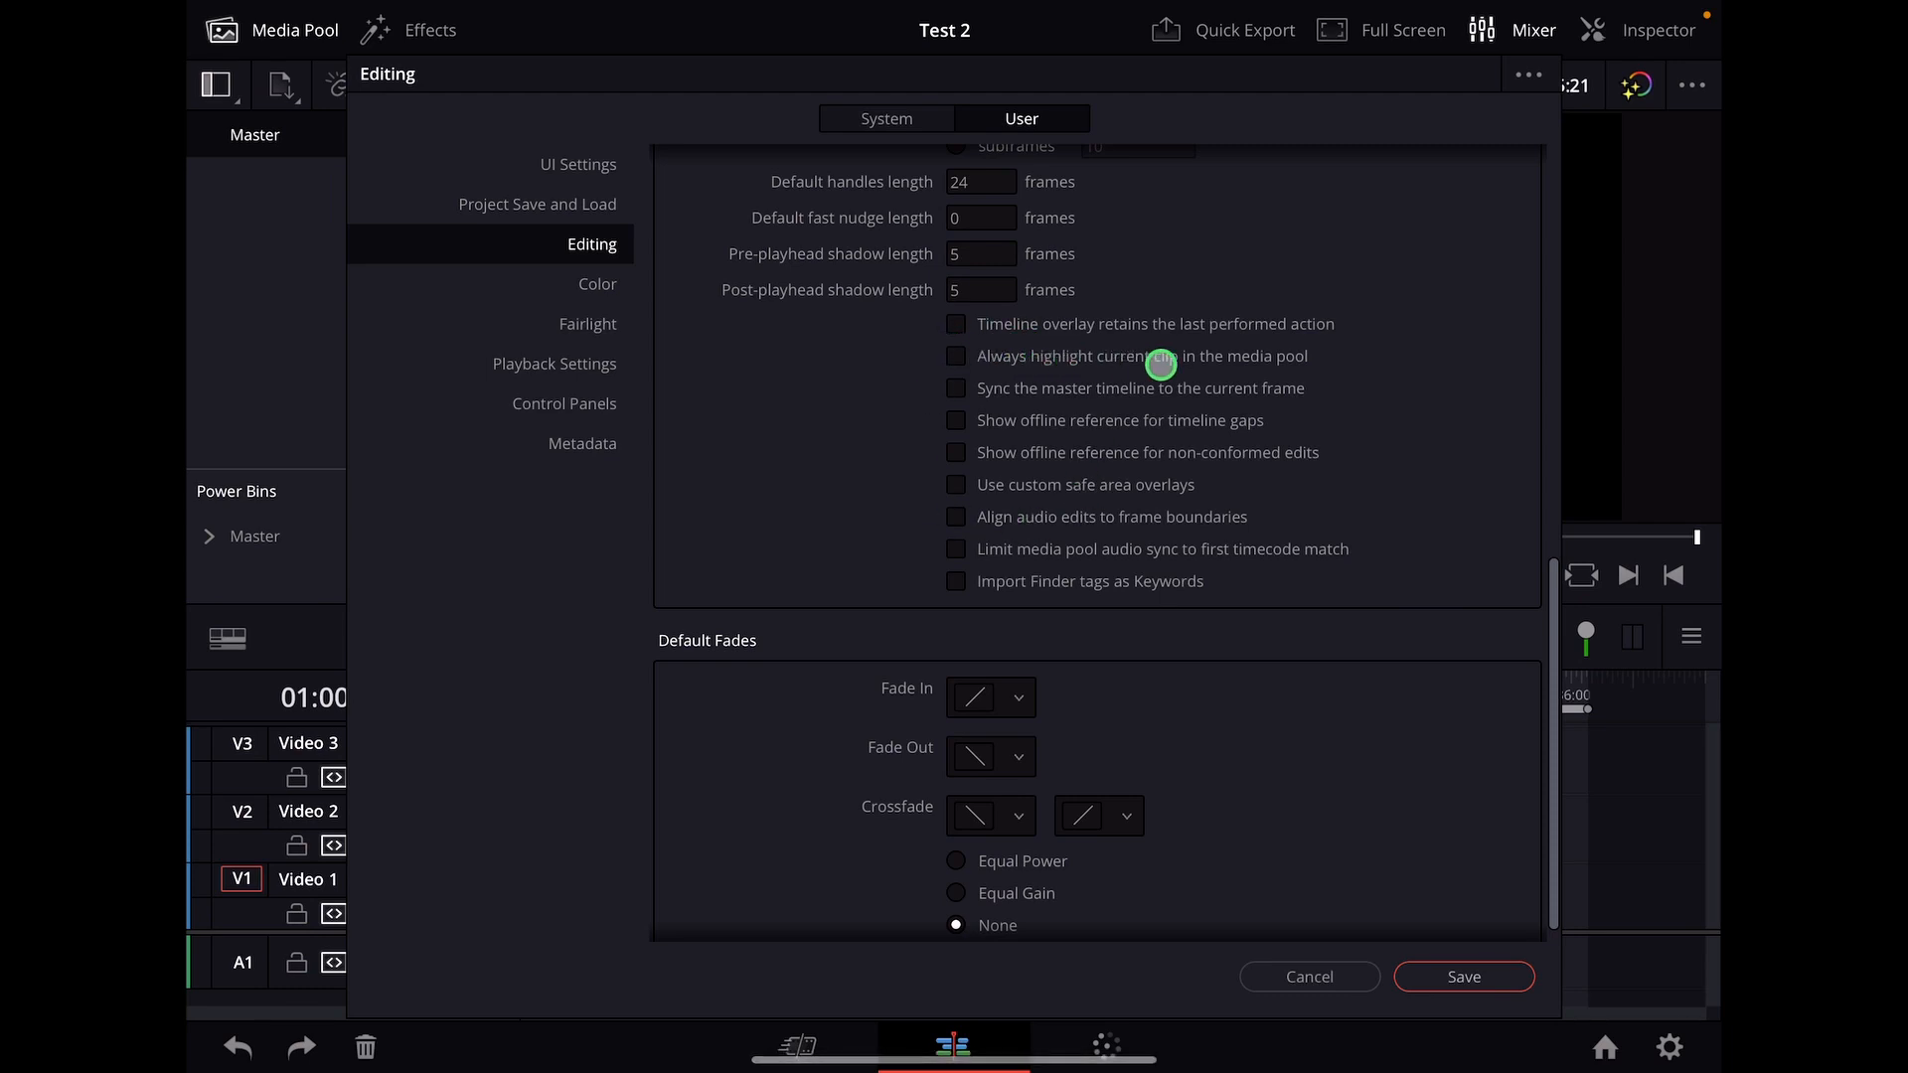
pyautogui.click(955, 355)
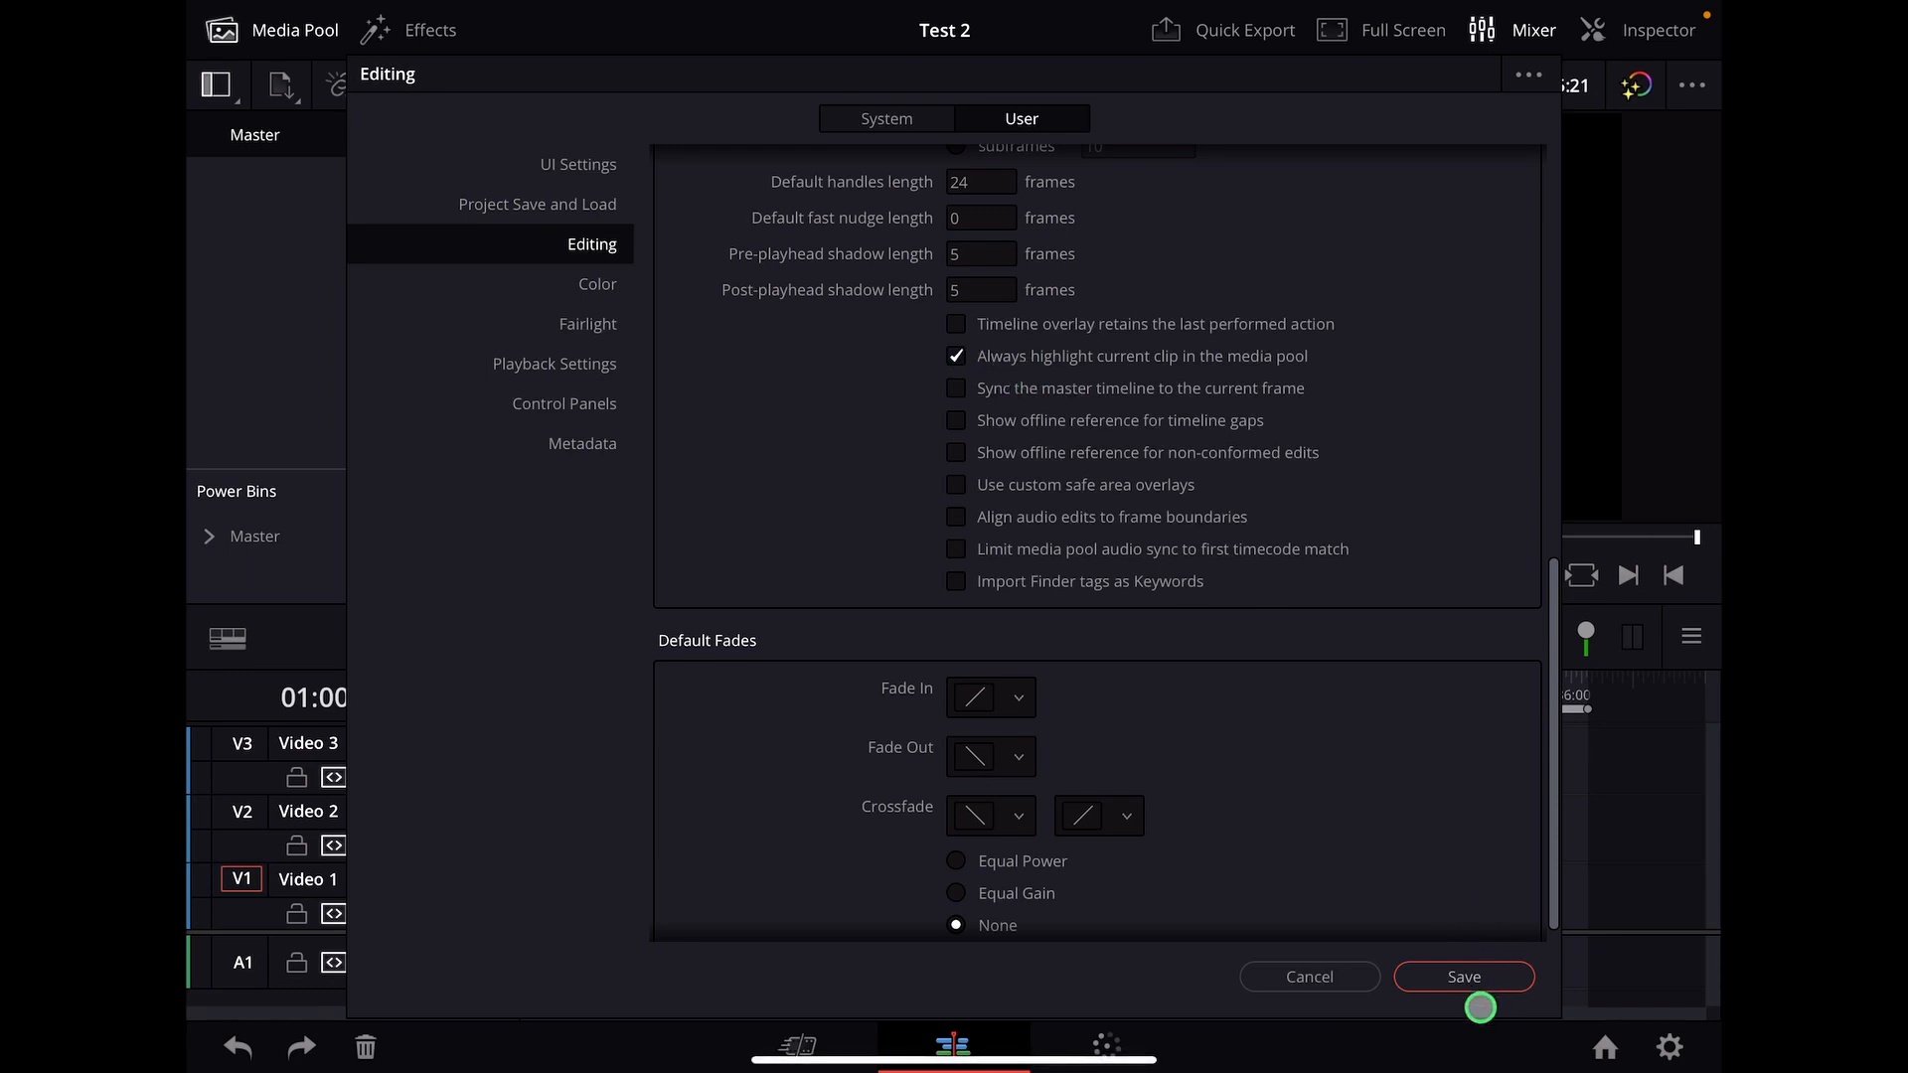
pyautogui.click(1462, 975)
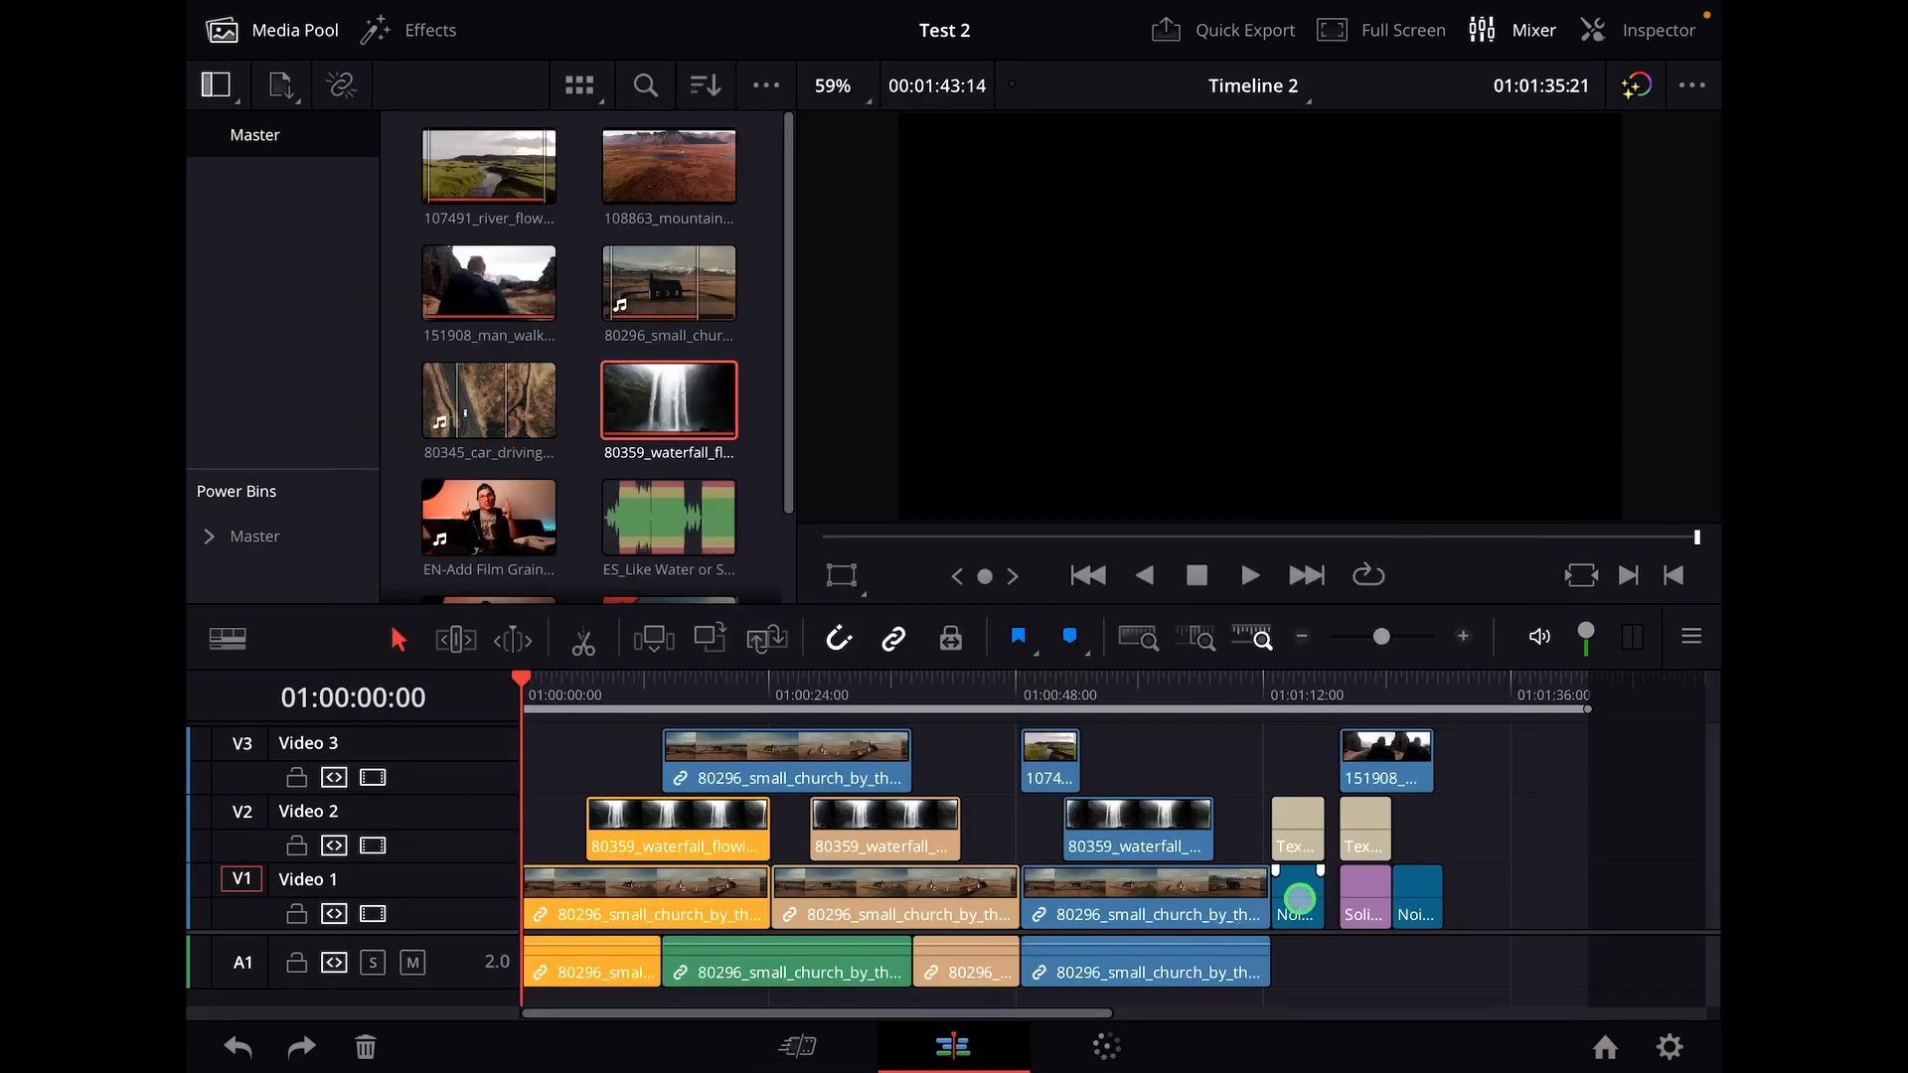
pyautogui.click(1134, 828)
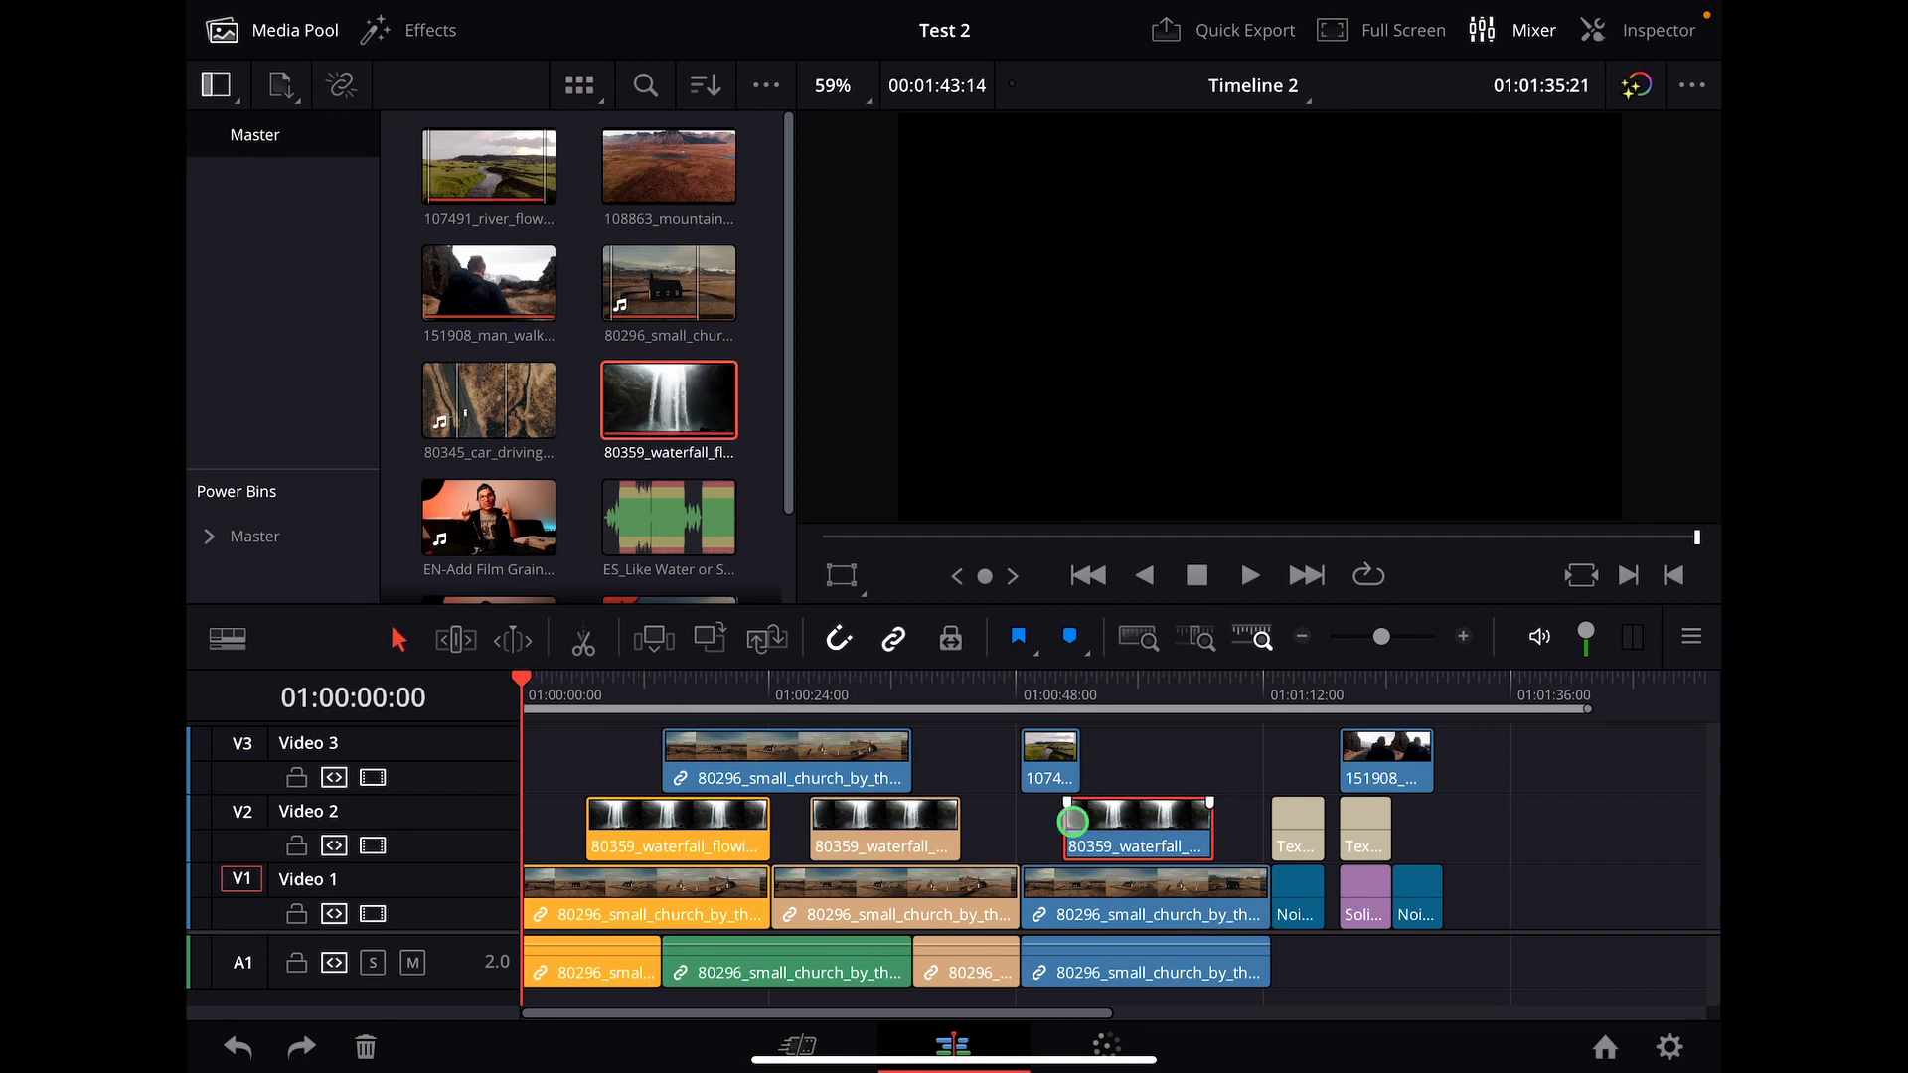